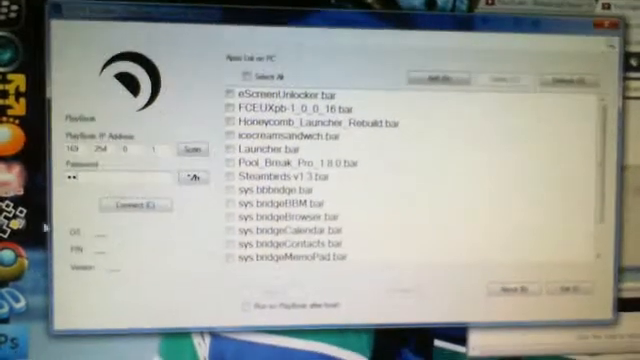
Connect DDPB Installer to the PlayBook tablet at its entered IP address and password
left_click(118, 210)
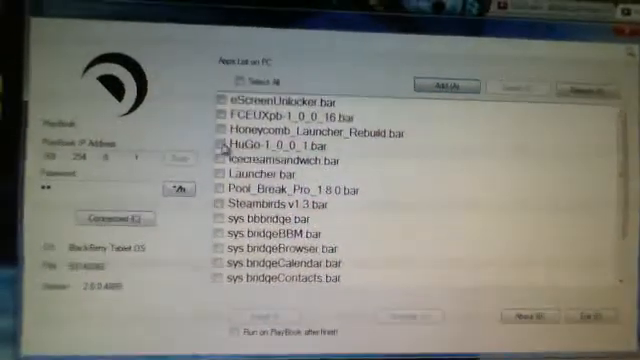
Tick Hugo-1.0.0.1.bar in the app list and start installing it on the PlayBook
left_click(280, 144)
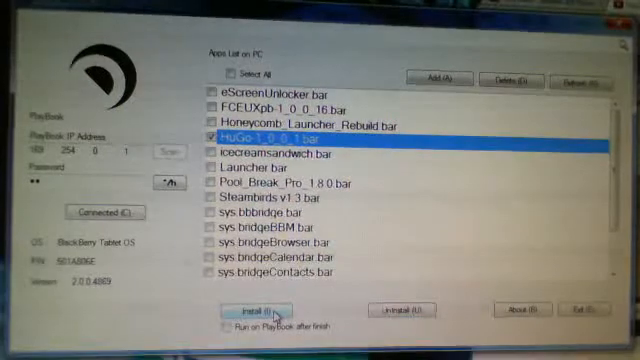
left_click(244, 312)
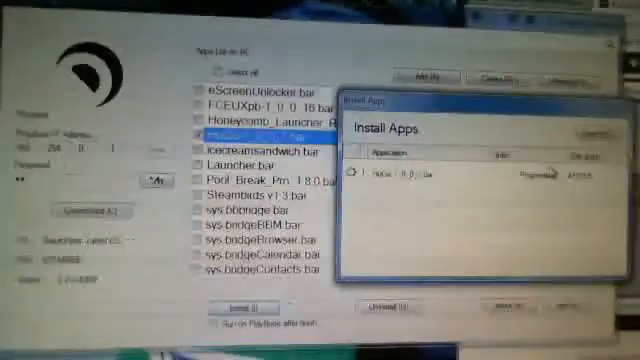